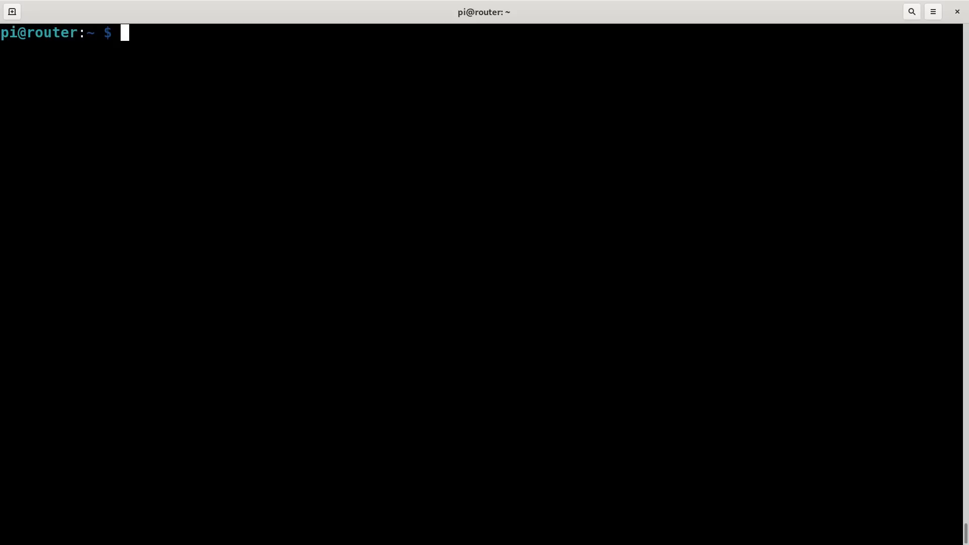
Step: List the /dev/ttyUSB* devices and select ttyUSB3 in the output
type("ls -lh /dev/")
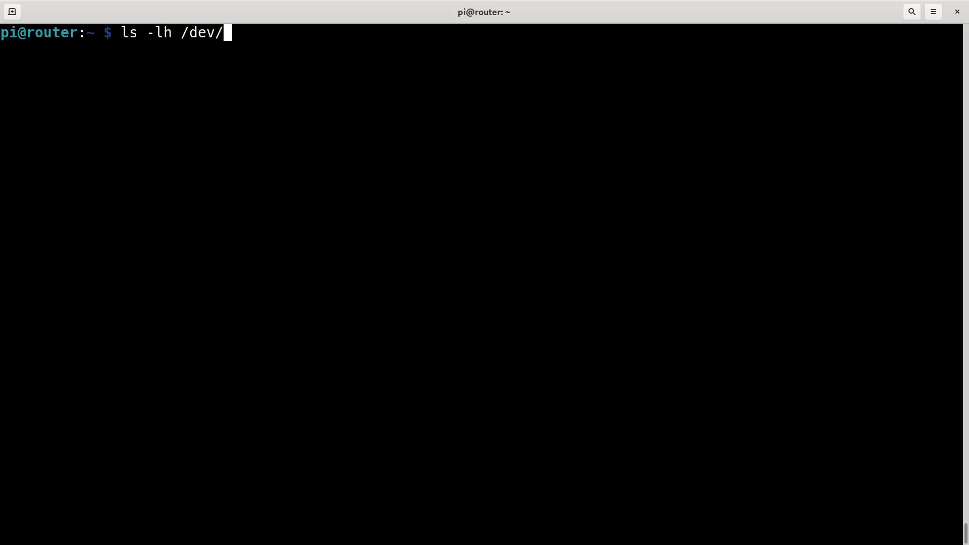
type("ttyUSB*")
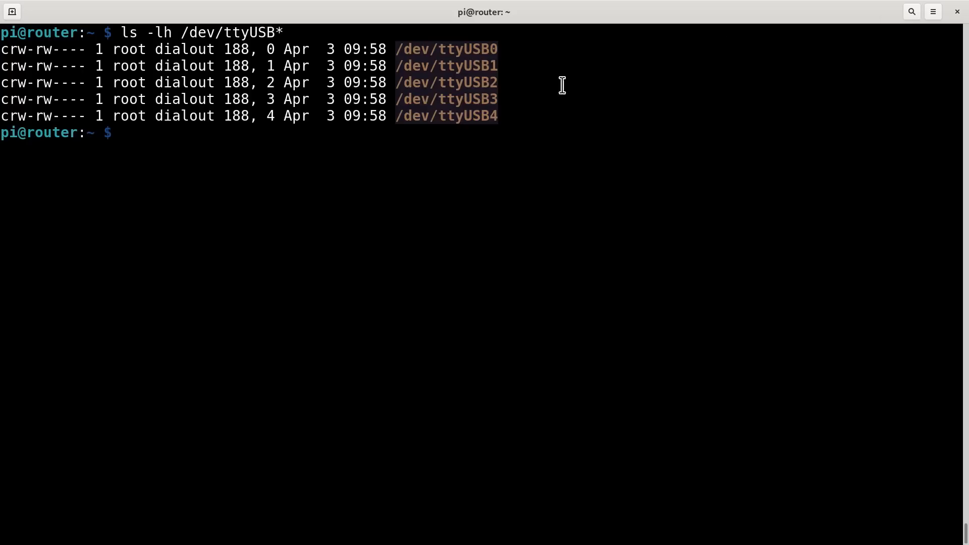
mouse_move(512, 103)
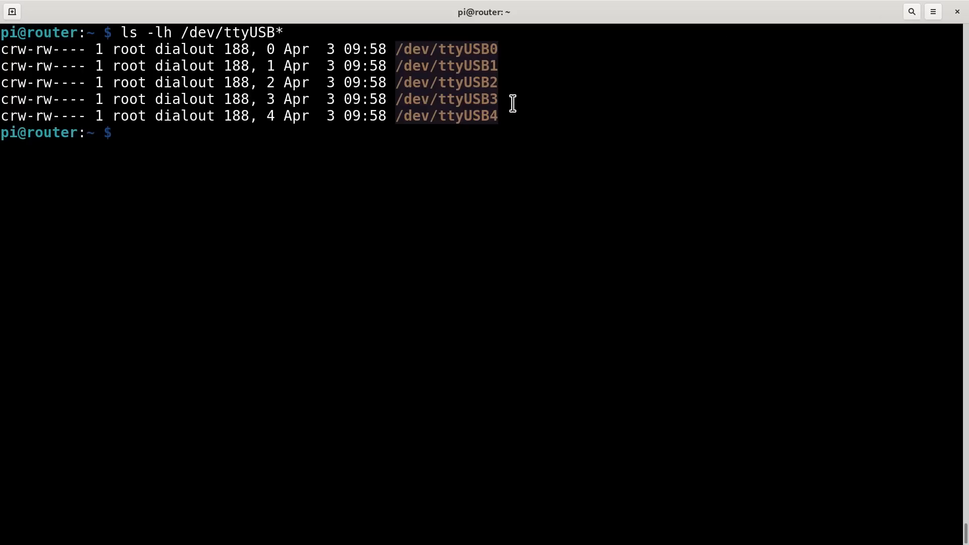
double_click(445, 98)
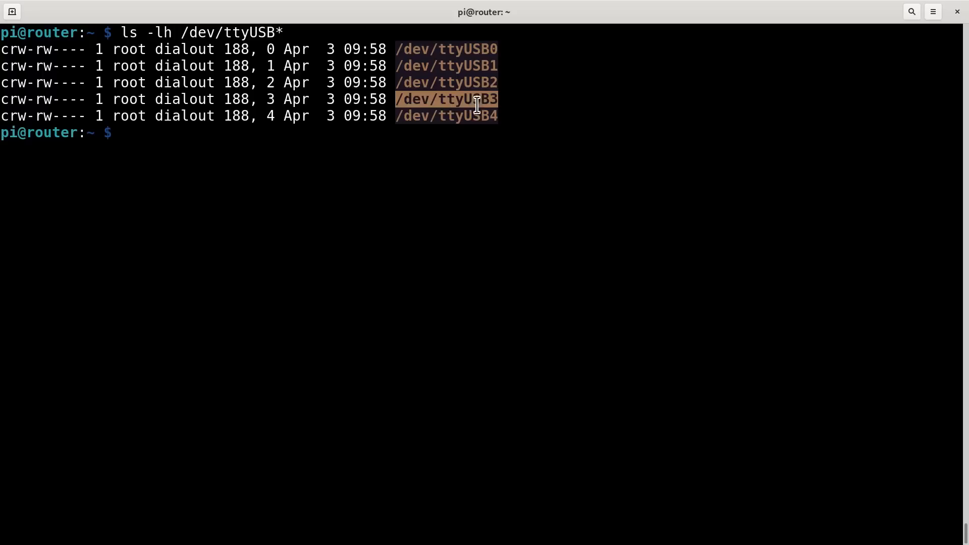
mouse_move(501, 102)
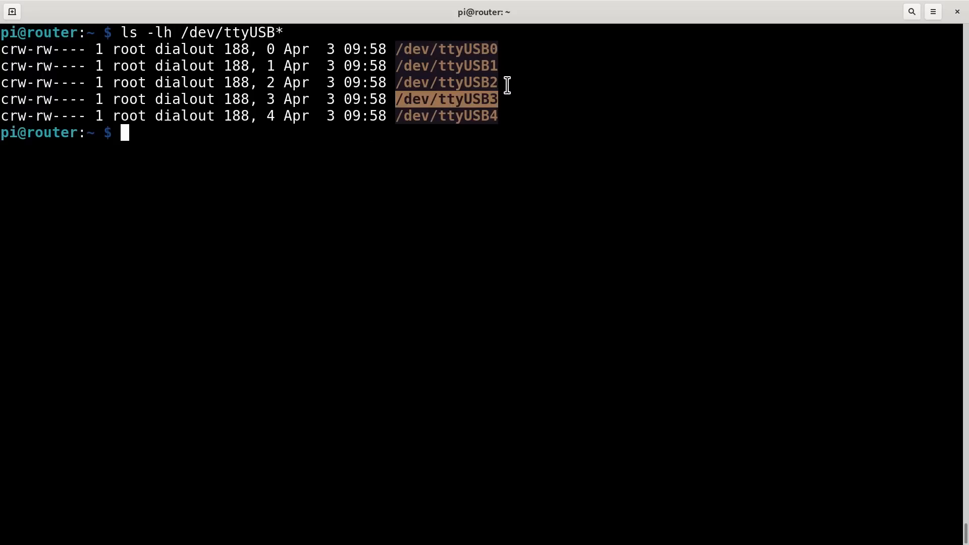
mouse_move(550, 111)
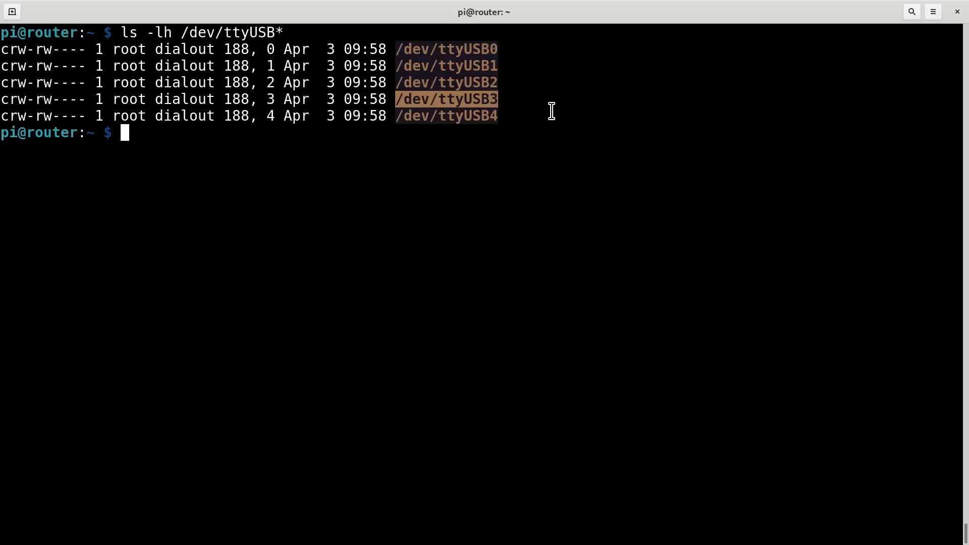
mouse_move(411, 61)
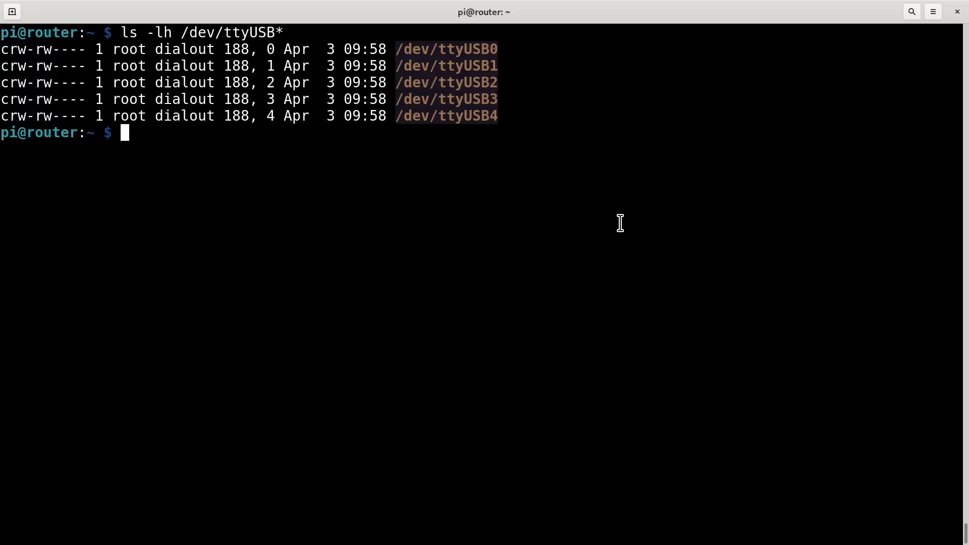
Step: Start a sudo minicom session on /dev/ttyUSB3
type("sudo")
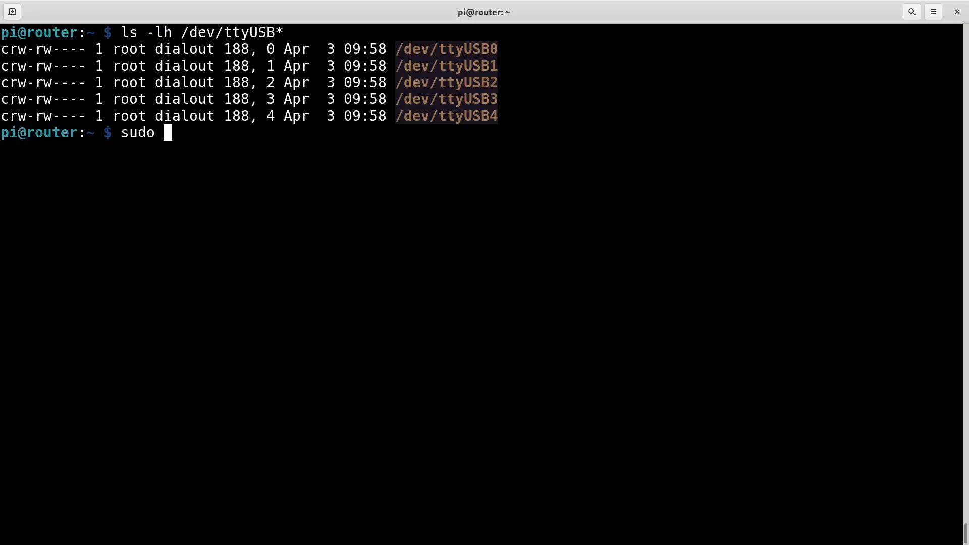
type("minicom -D /dev")
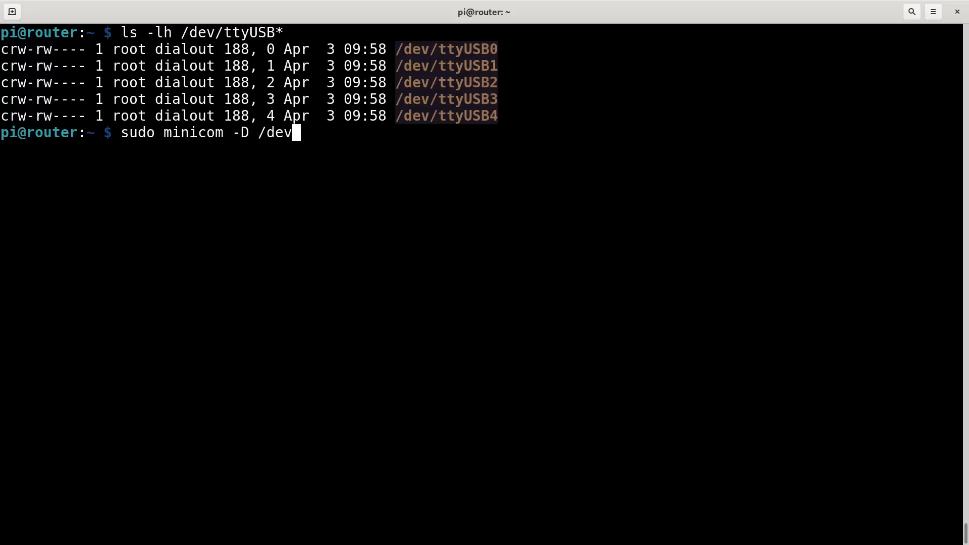
key("Return")
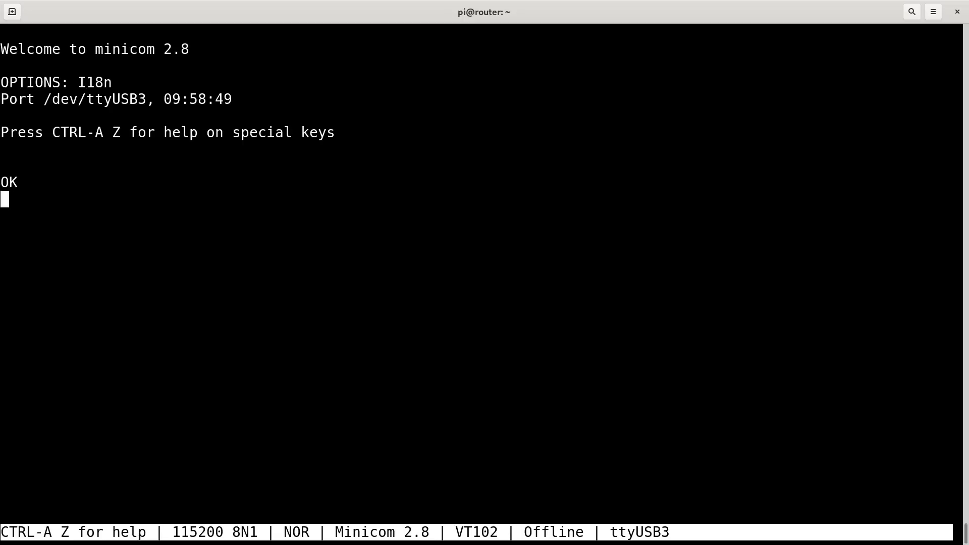
Step: Send AT checks to the modem and query its !CUSTOM settings
key("Return")
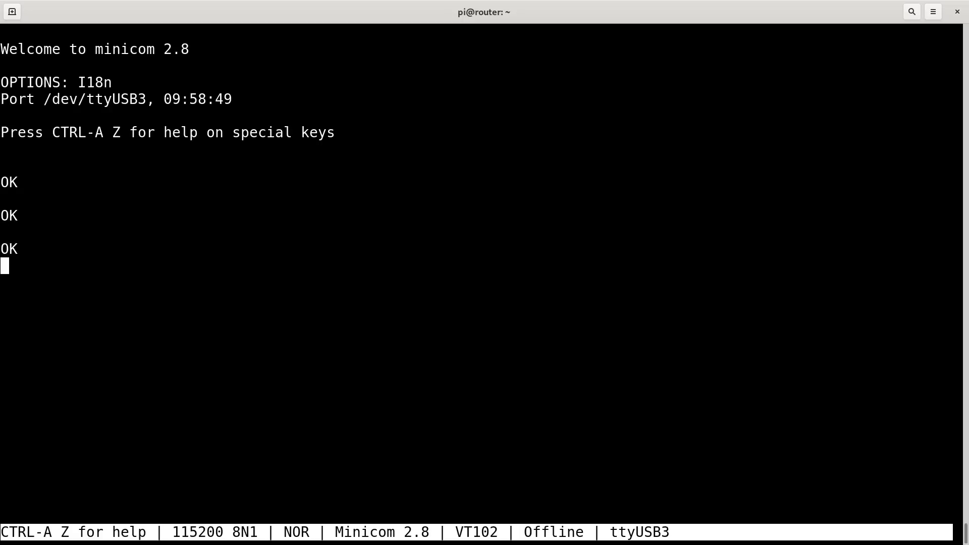
type("at")
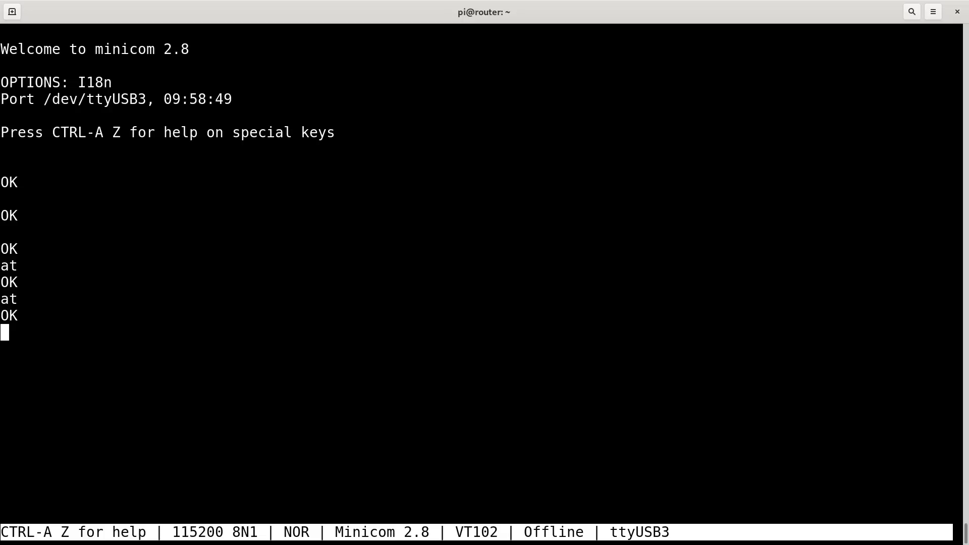
type("at")
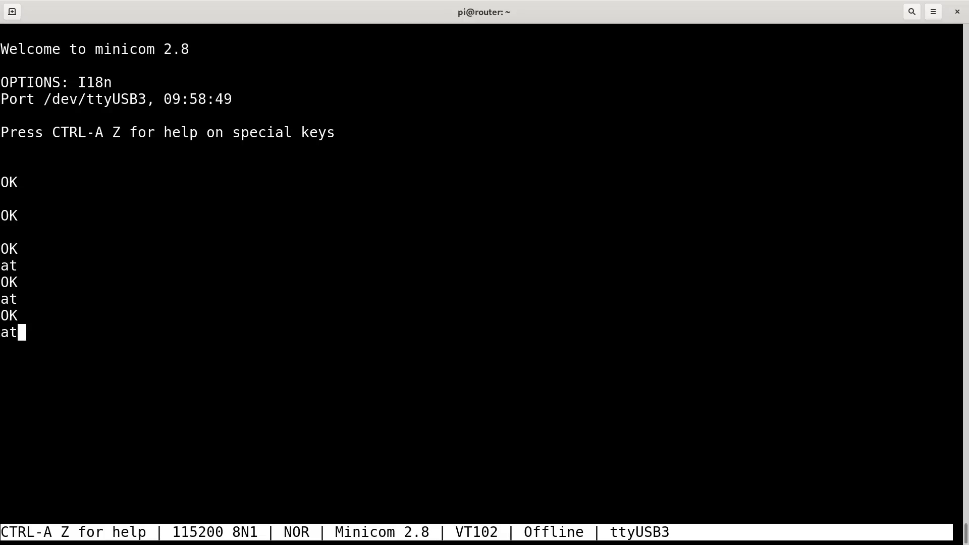
type("!custom=?")
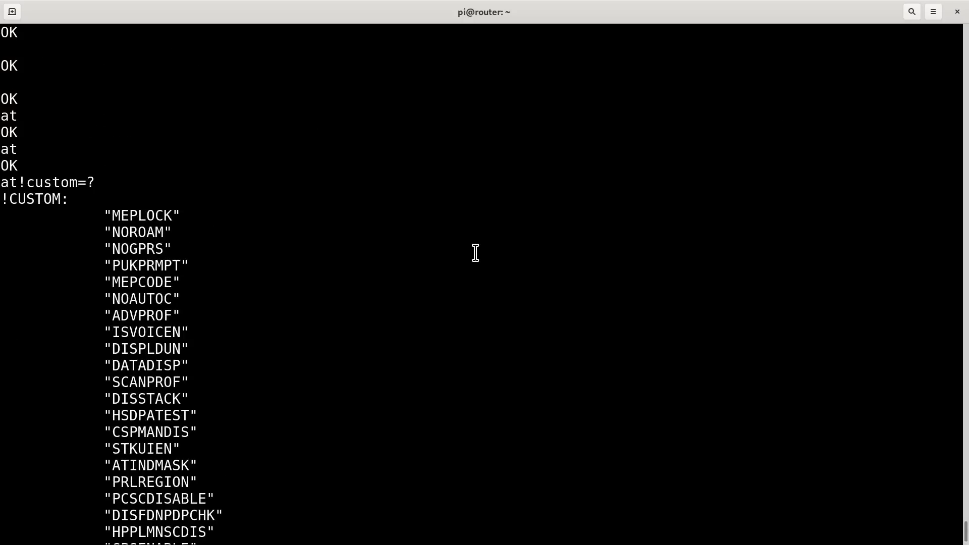
Step: Scroll the !CUSTOM setting list, marking GPSENABLE and PRLREGION
scroll("down", 3)
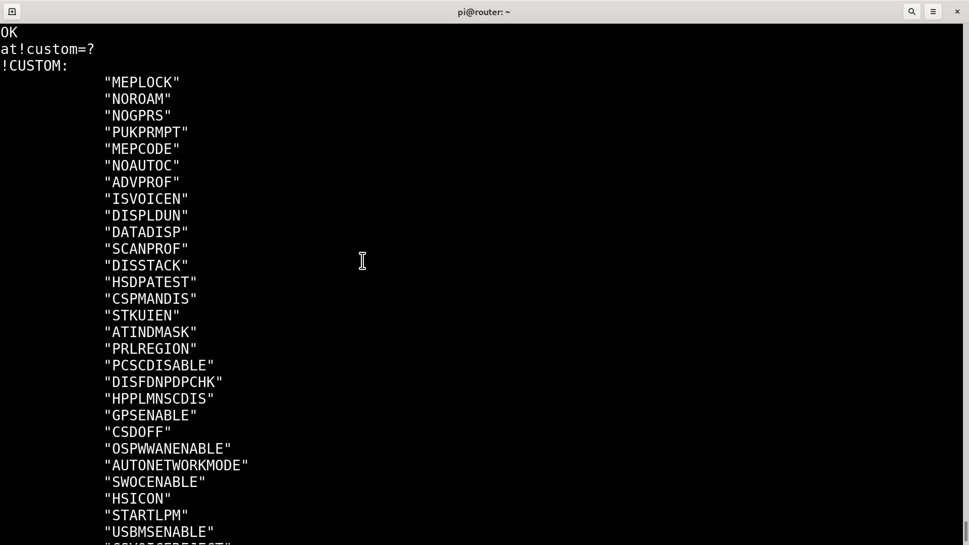
double_click(151, 415)
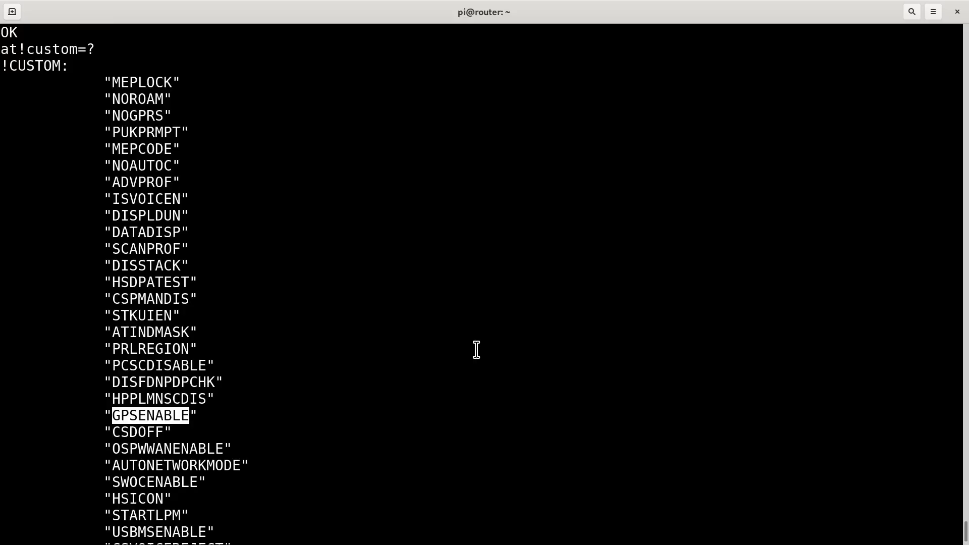
scroll("down", 3)
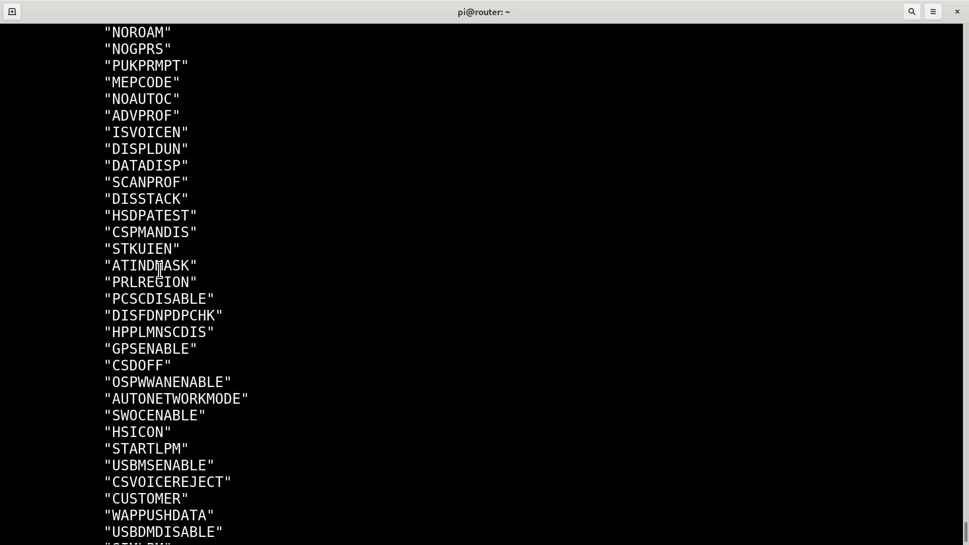
double_click(150, 281)
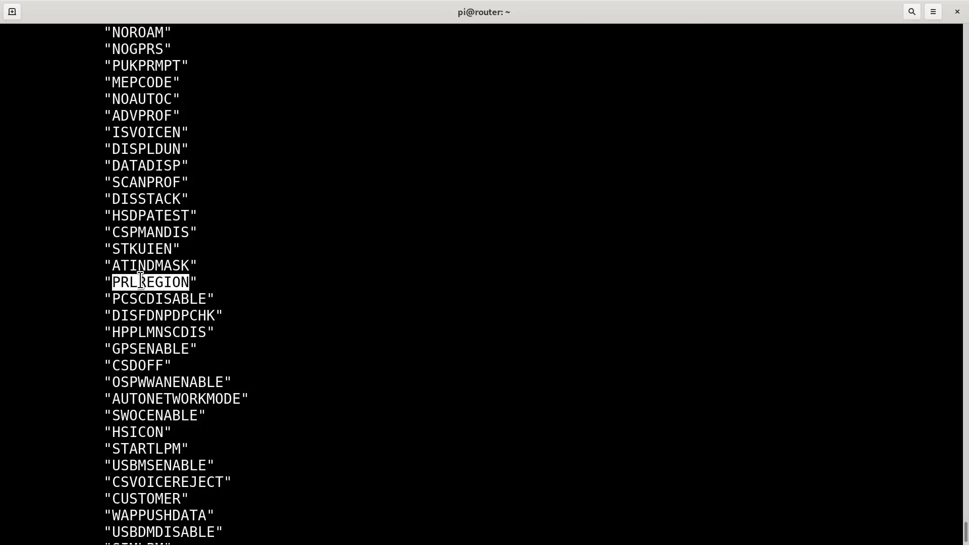
mouse_move(280, 278)
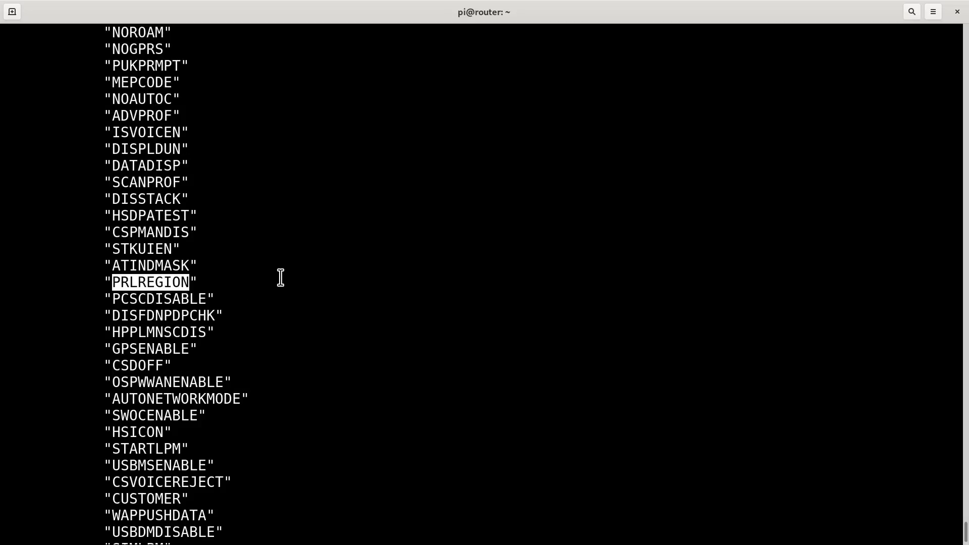
mouse_move(345, 300)
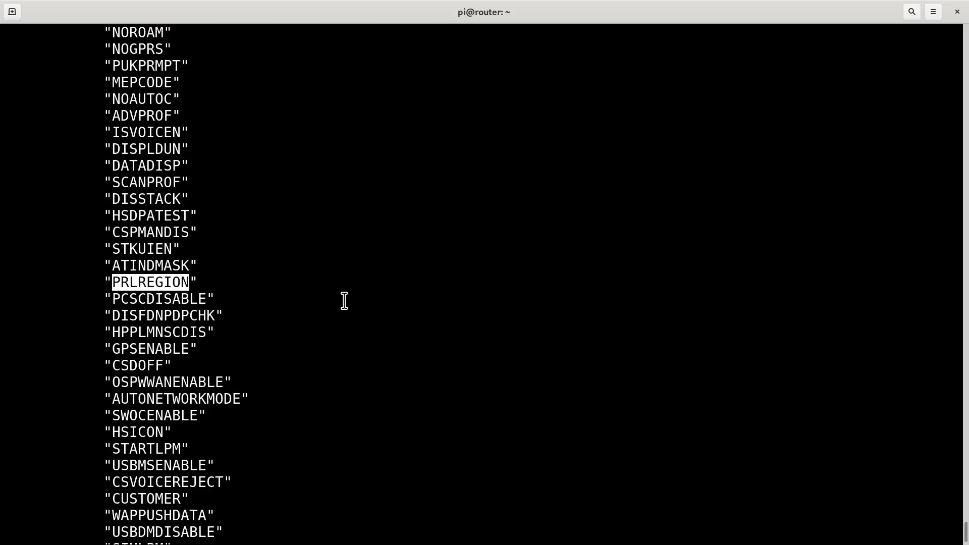
mouse_move(308, 260)
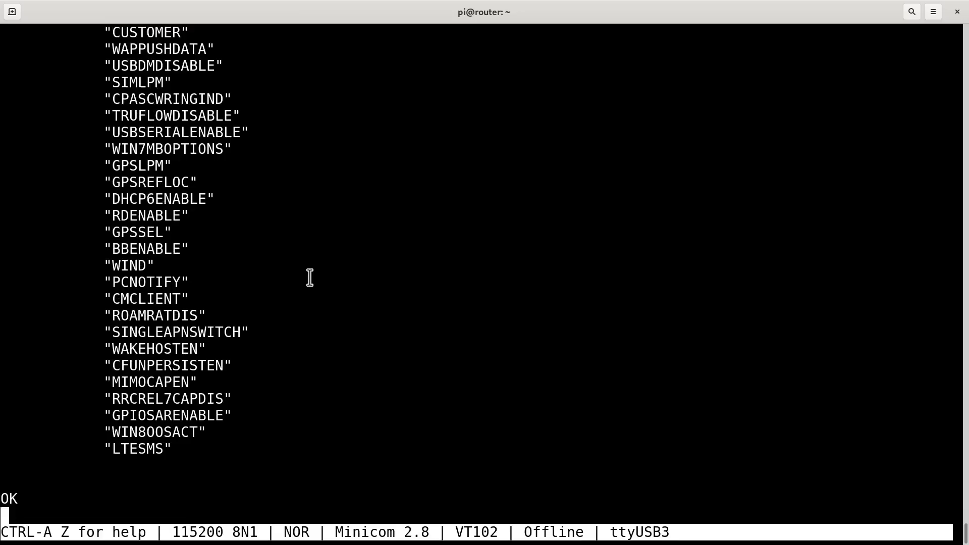
mouse_move(315, 325)
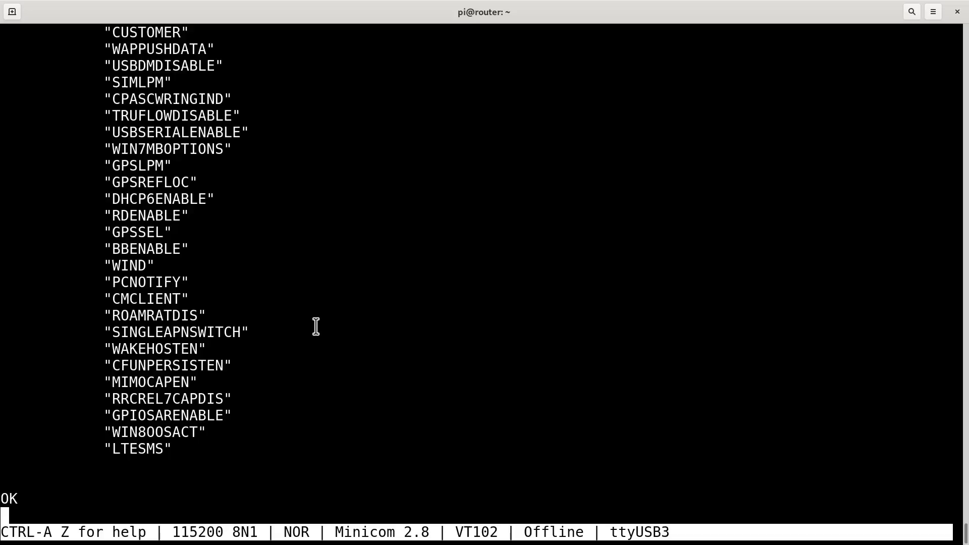
mouse_move(316, 326)
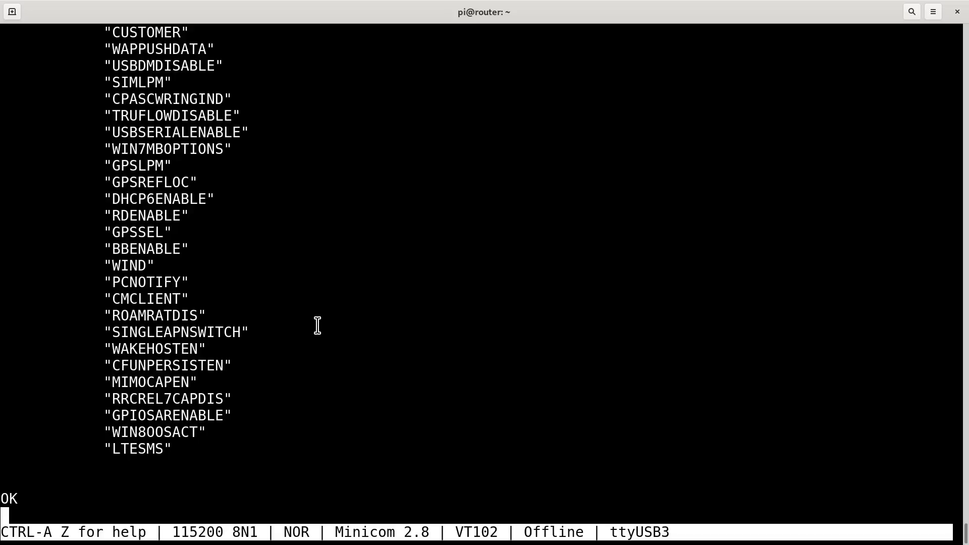
mouse_move(311, 322)
type("at+")
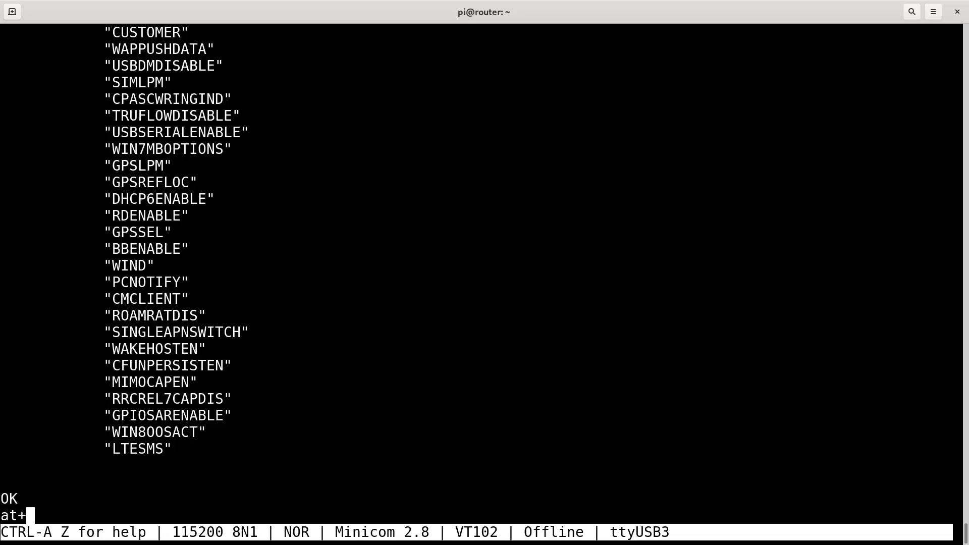
Step: Query the modem's network registration with at+cgreg?
type("cgreg?")
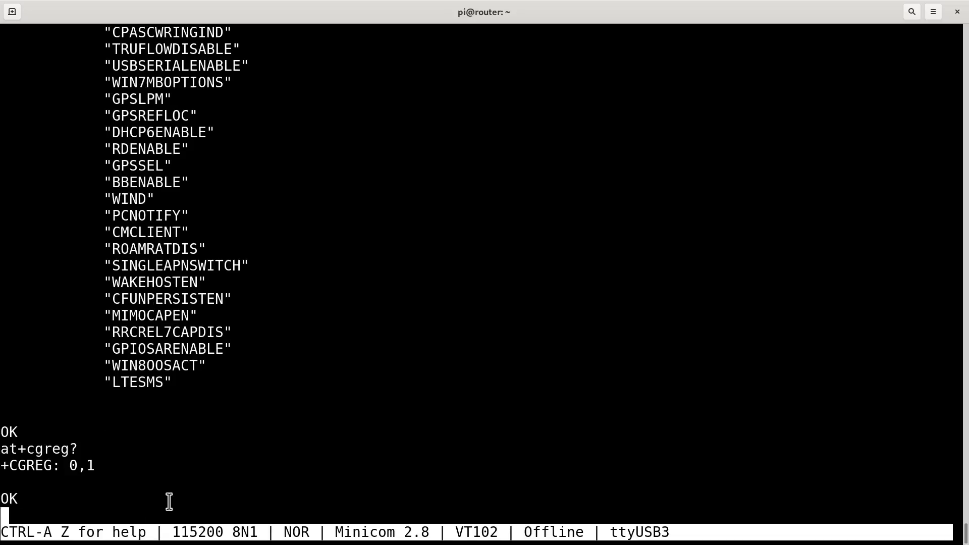
mouse_move(357, 440)
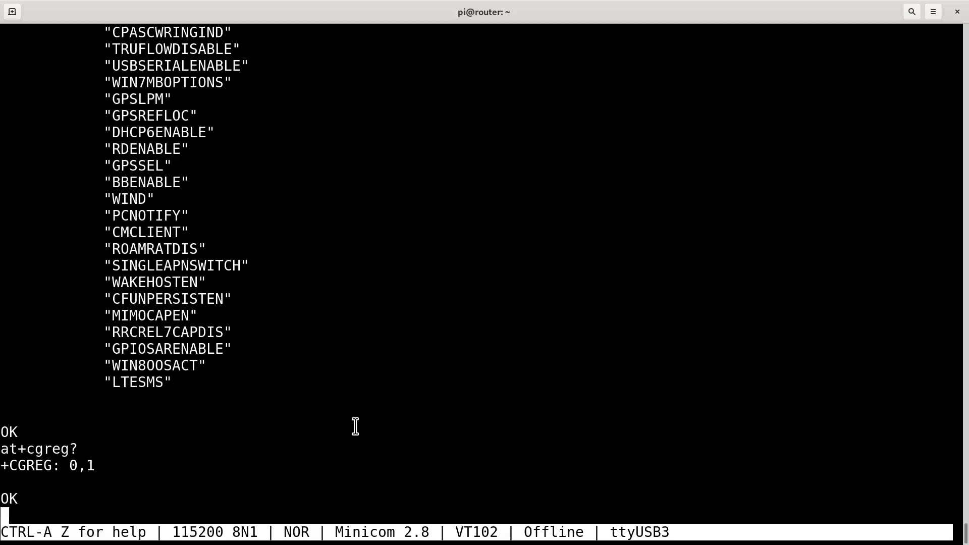
mouse_move(579, 322)
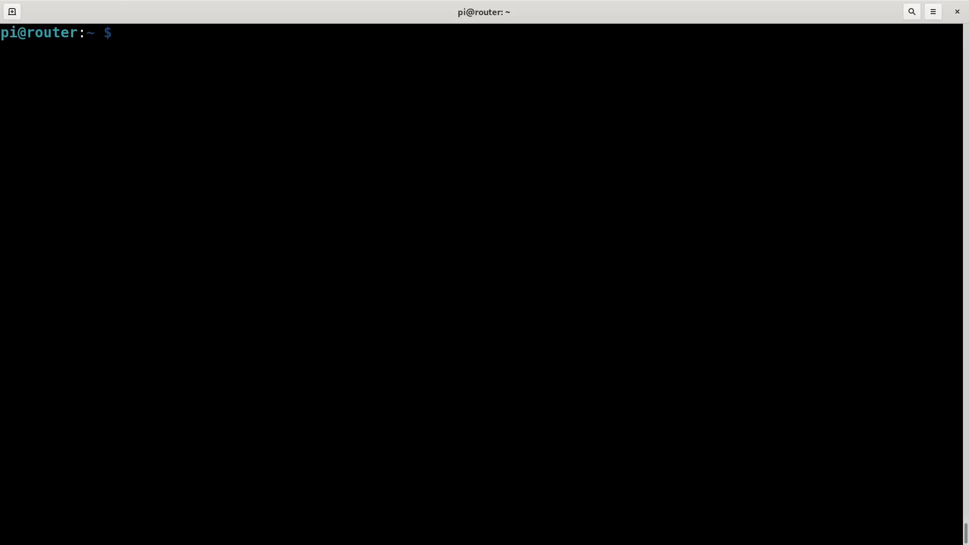
Step: Install smstools with apt-get, confirming it is already at version 3.1.21-4
type("sudo apt-get in")
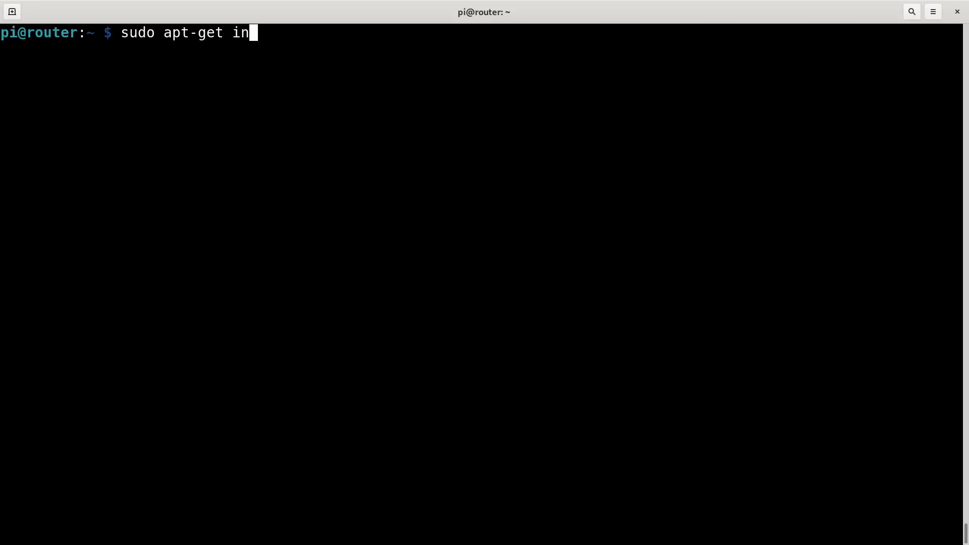
type("stall smstools")
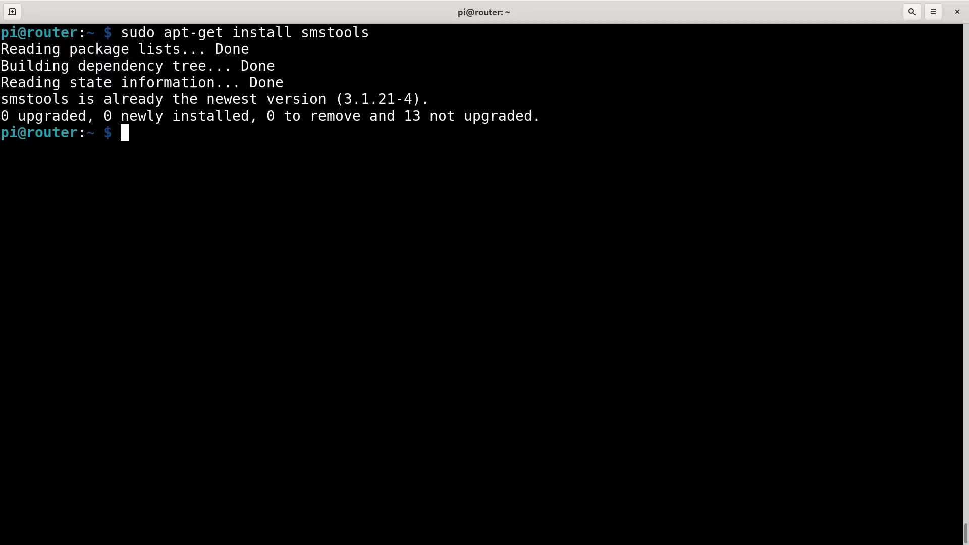
type("sudo bash")
type("cd /etc/")
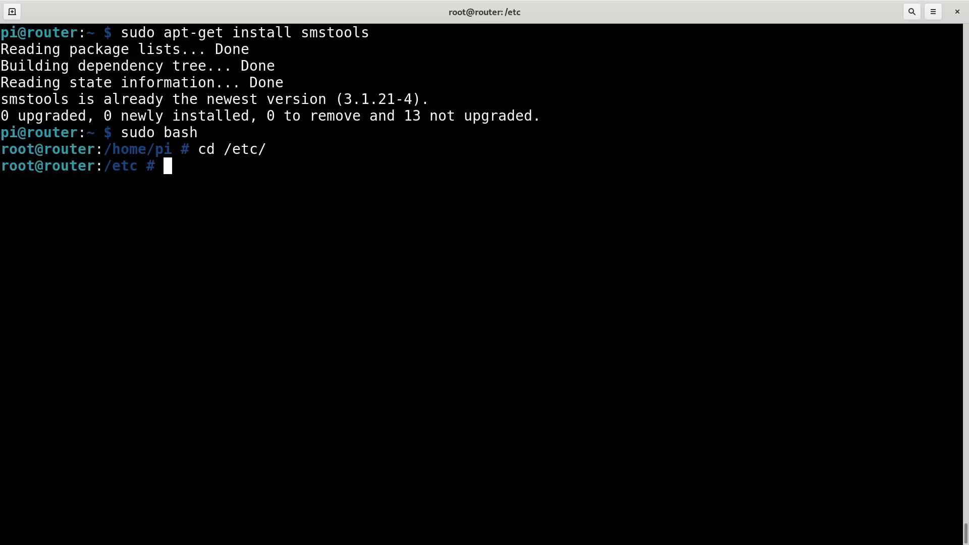
Step: In smsd.conf, set the GSM1 device to /dev/ttyUSB3 and baudrate to 9600
type("vi sms")
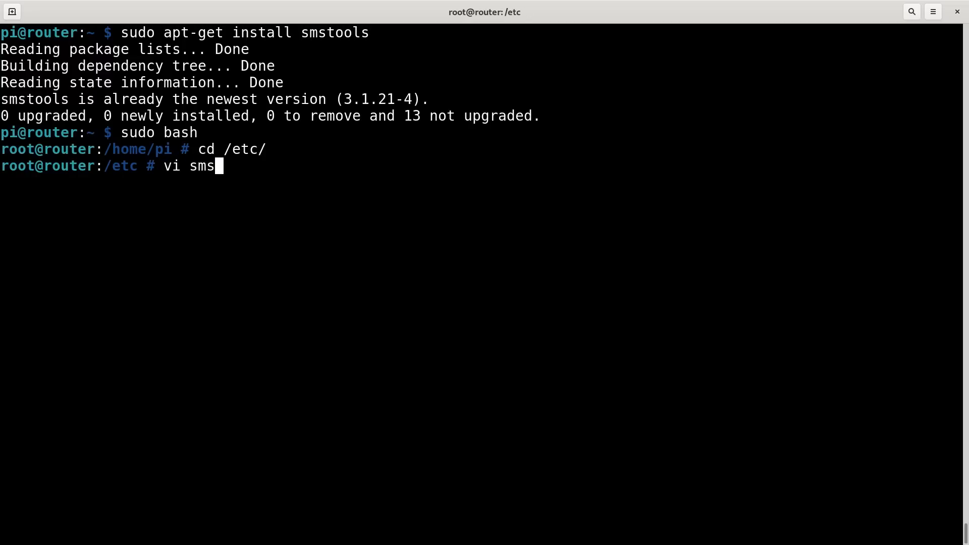
type("d.conf")
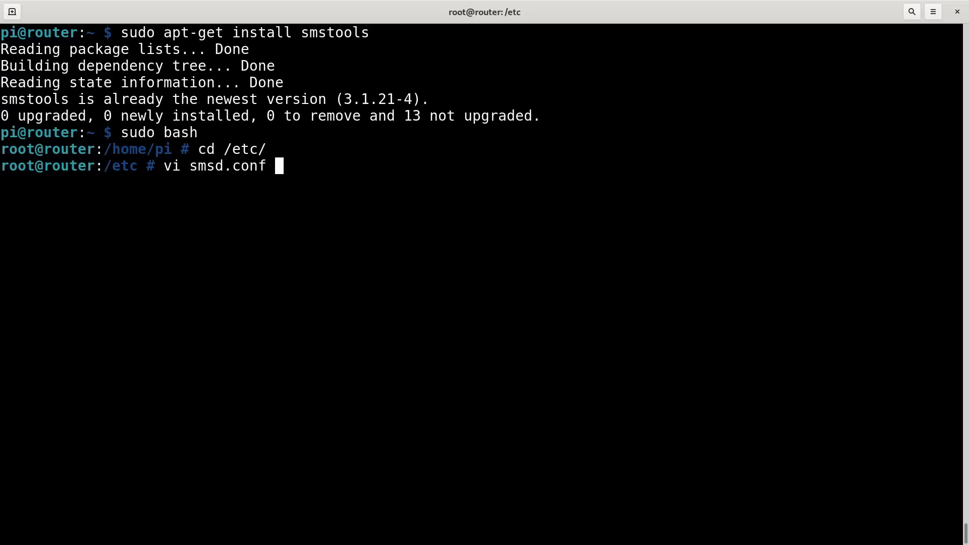
key("Return")
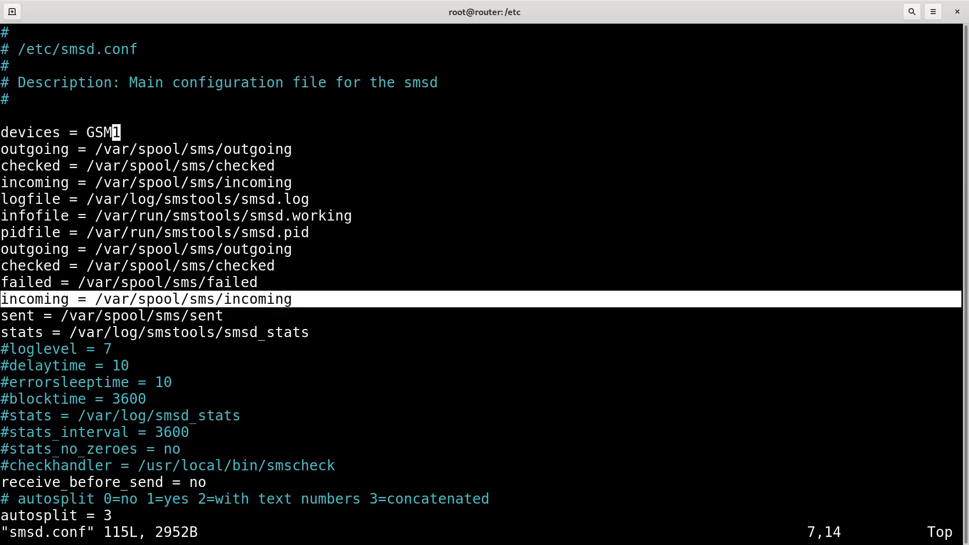
mouse_move(199, 298)
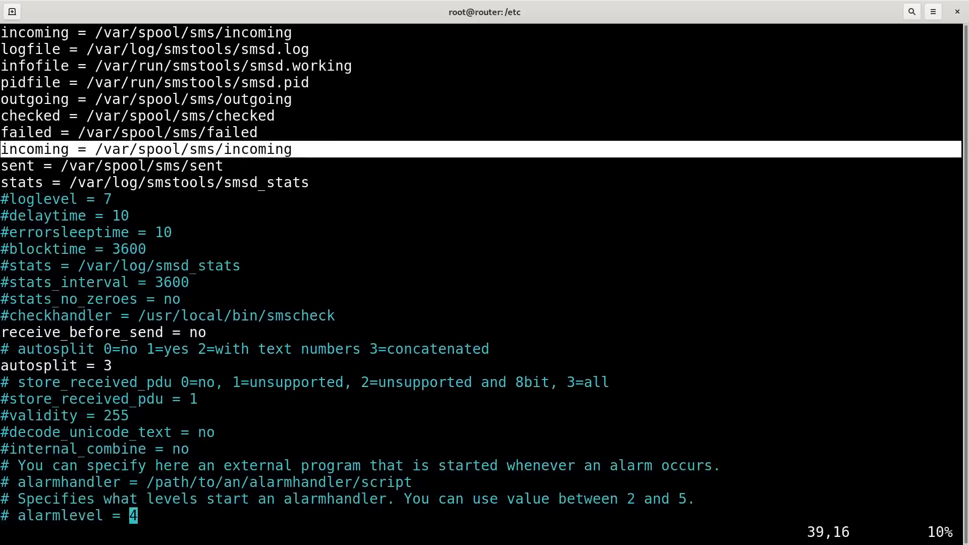
scroll("down", 3)
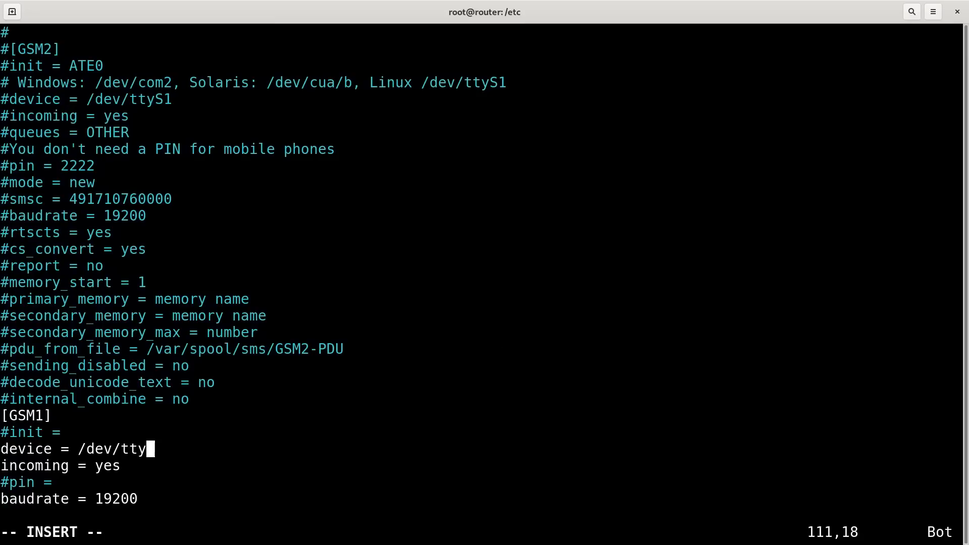
type("USB3")
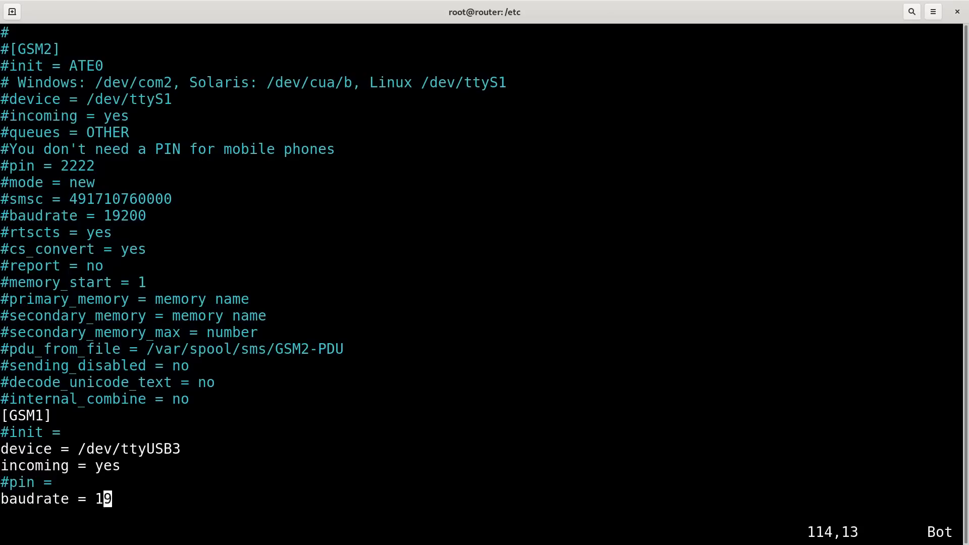
type("9600")
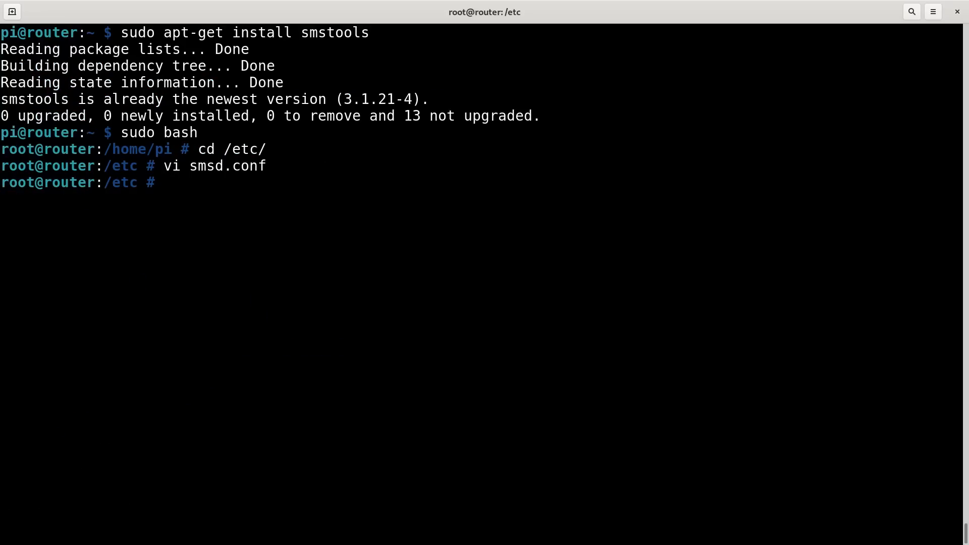
Step: Change to /var/spool/sms/incoming and restart the smstools service
type("cd /var/")
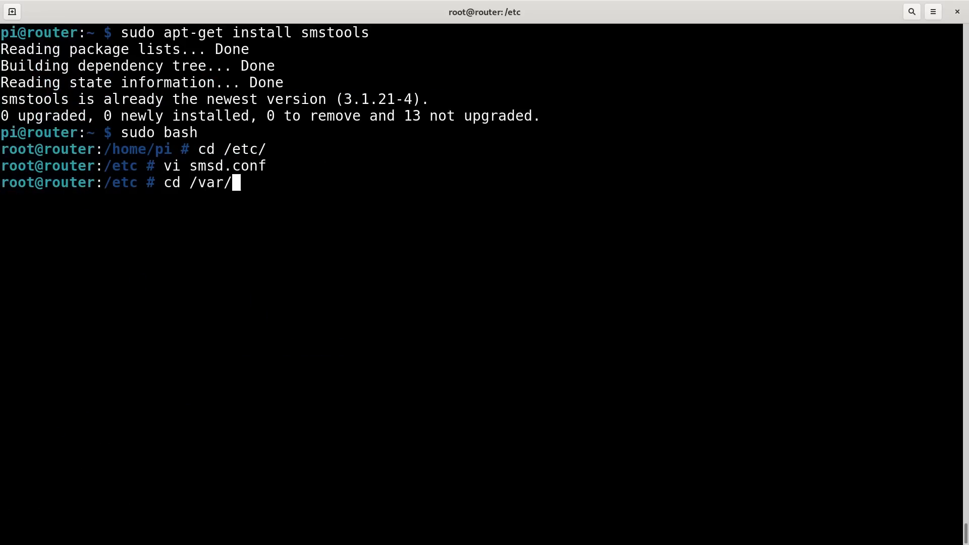
type("spool/sms/")
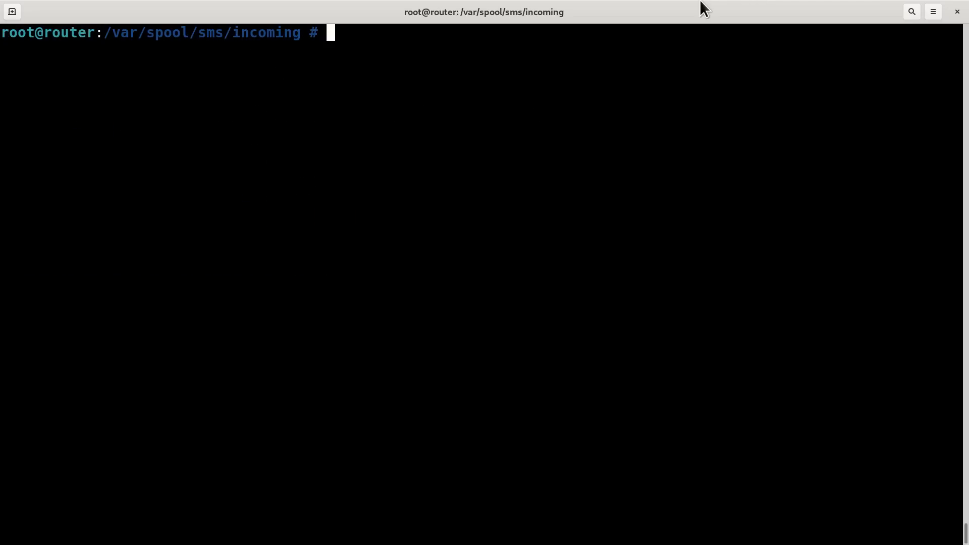
type("systemctl")
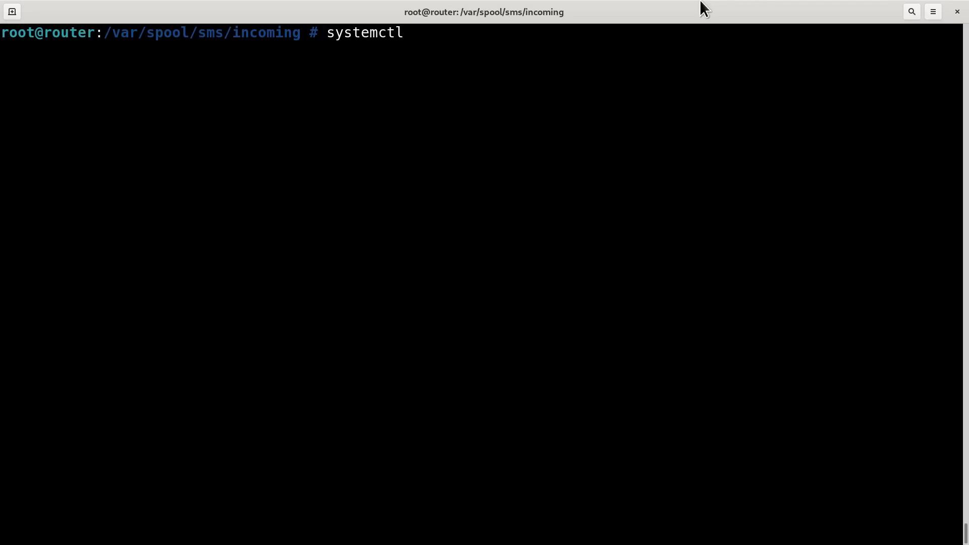
type("rest")
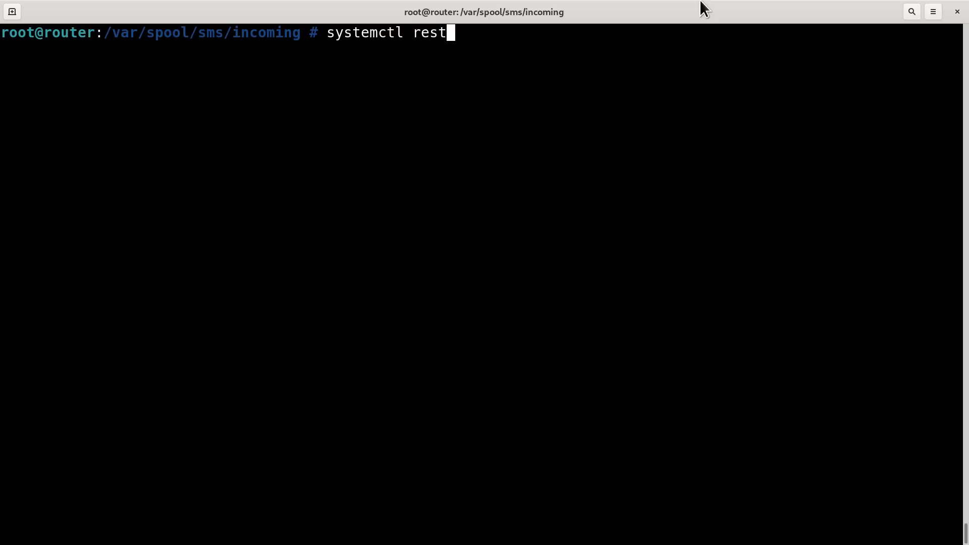
type("art smstools")
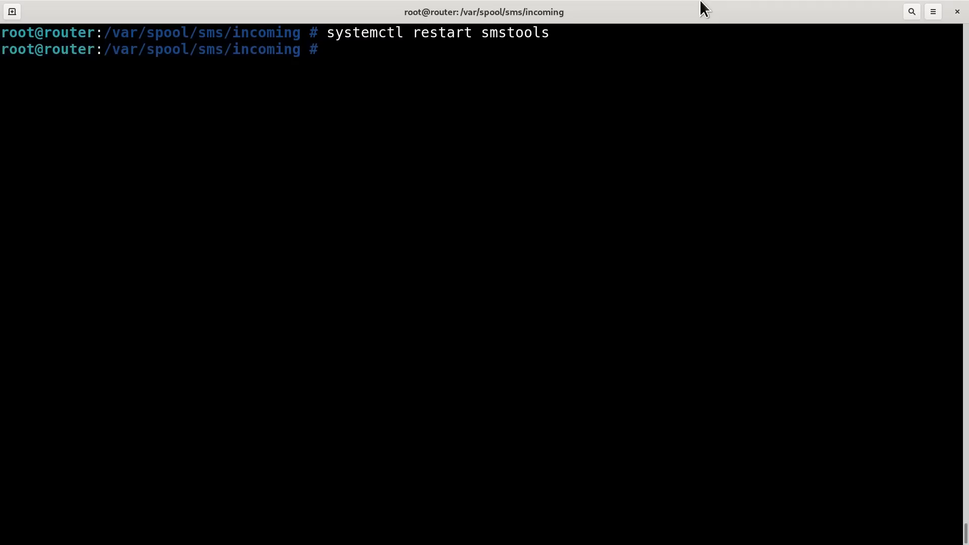
key("Up")
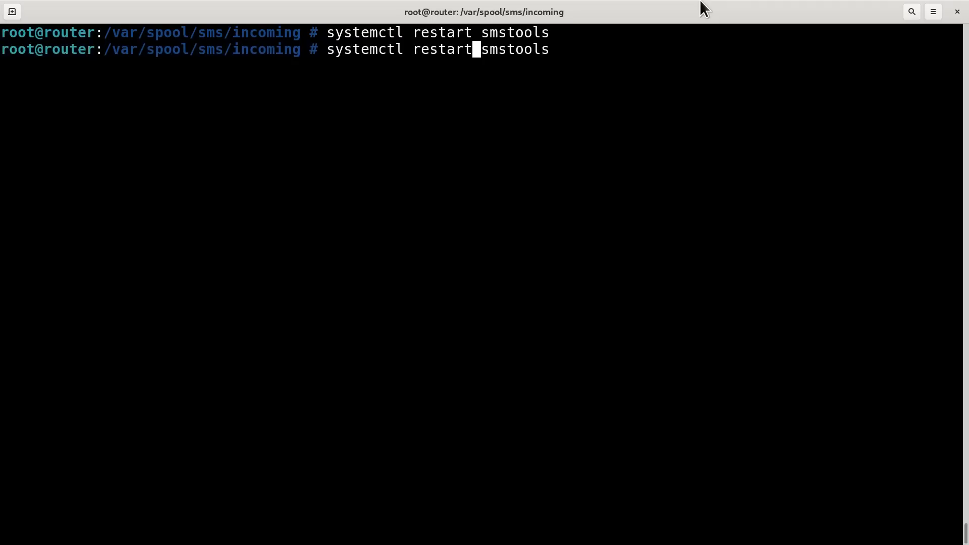